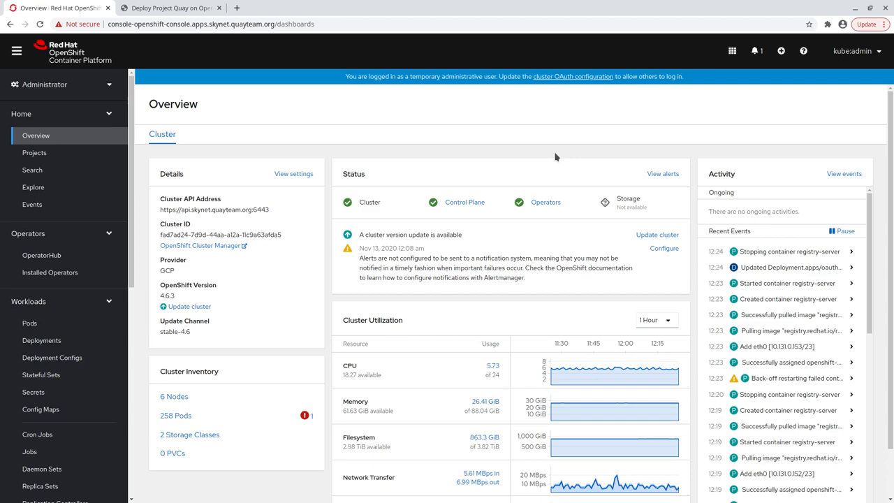
Step: Install the OpenShift Container Storage operator from OperatorHub with default settings
left_click(41, 255)
type("ocs")
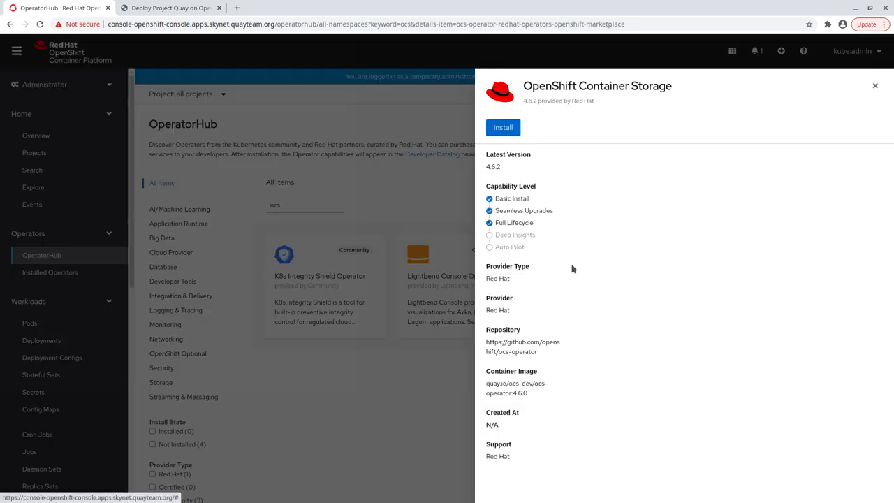
left_click(503, 128)
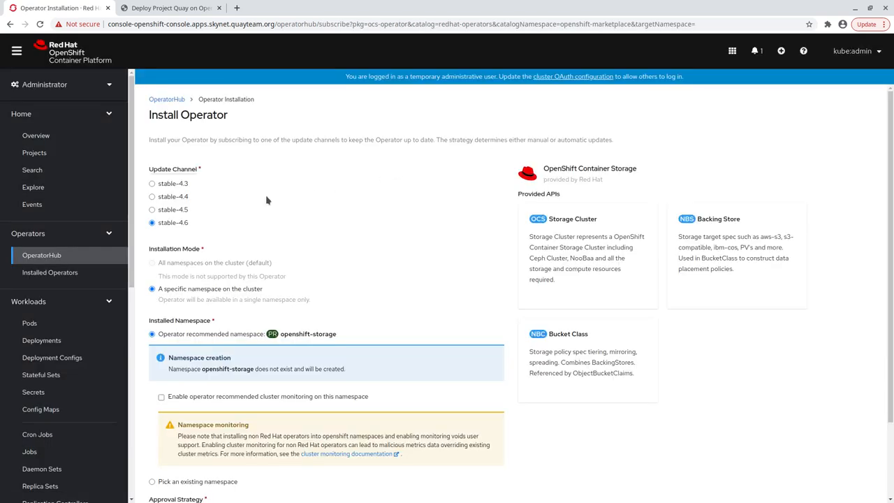
scroll("down", 3)
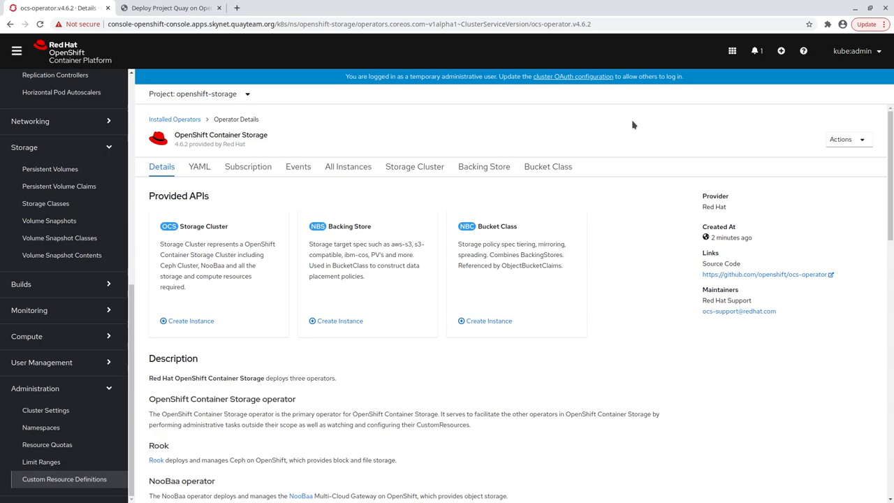
mouse_move(103, 283)
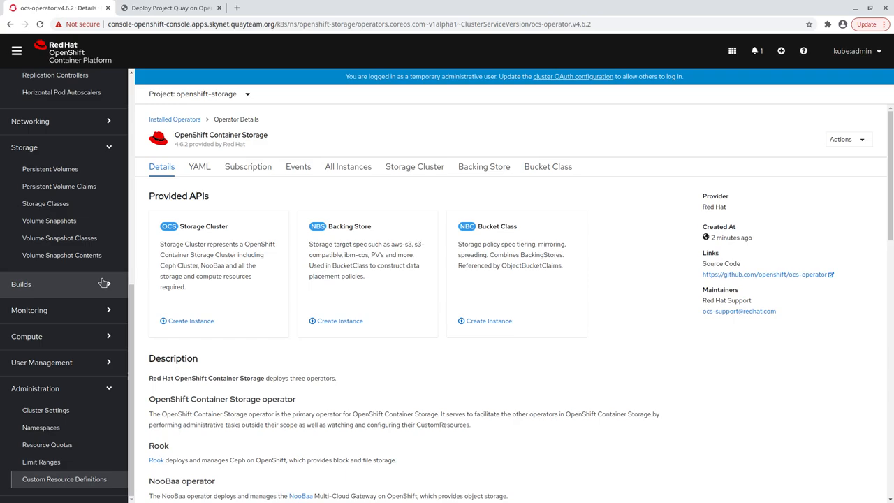
Step: Create the noobaa NooBaa system in openshift-storage from the documentation's sample YAML
left_click(65, 478)
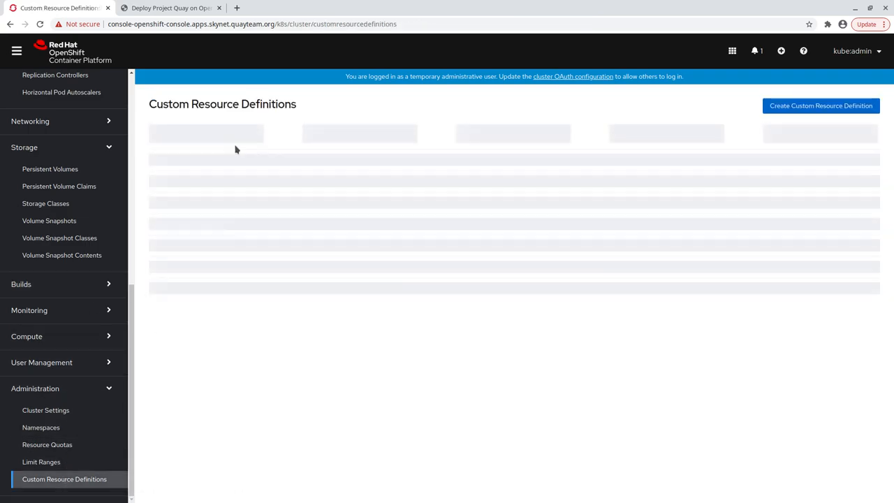
type("nooba")
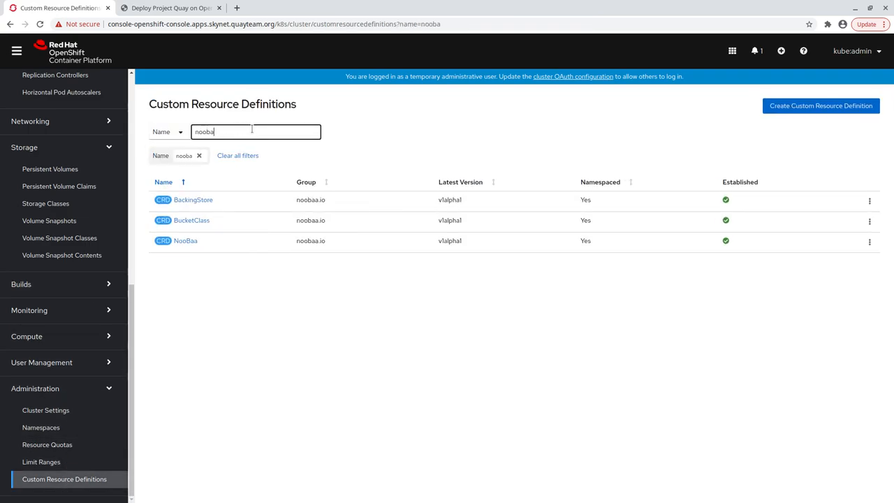
left_click(186, 240)
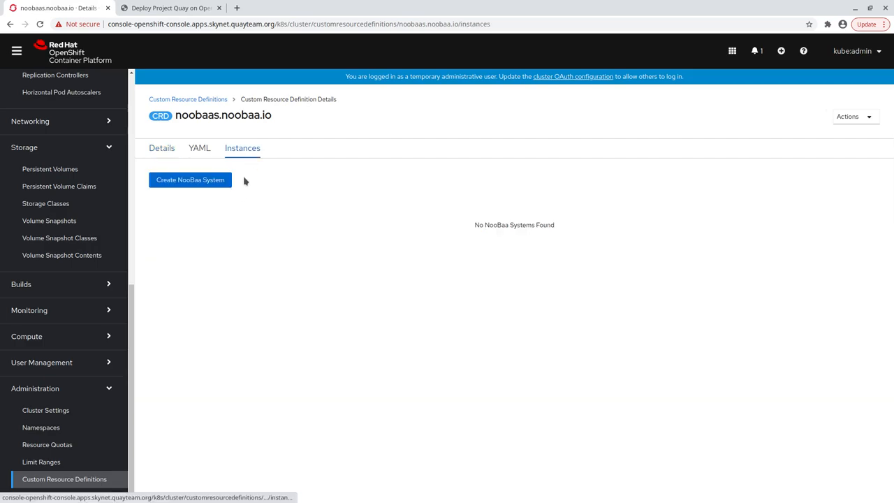
left_click(172, 8)
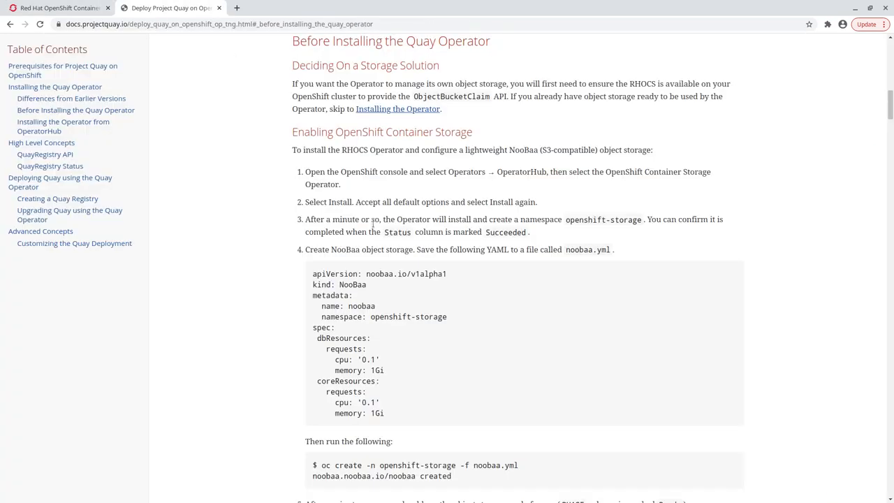
left_click_drag(313, 273, 391, 413)
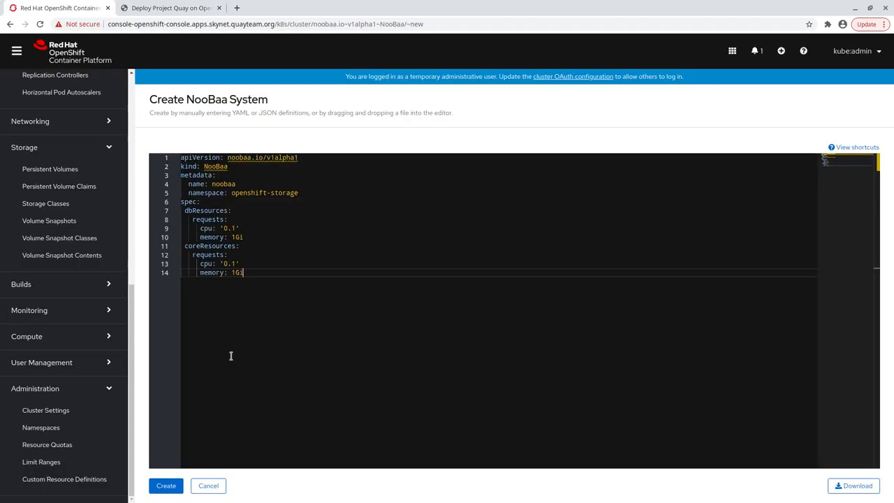
left_click(167, 486)
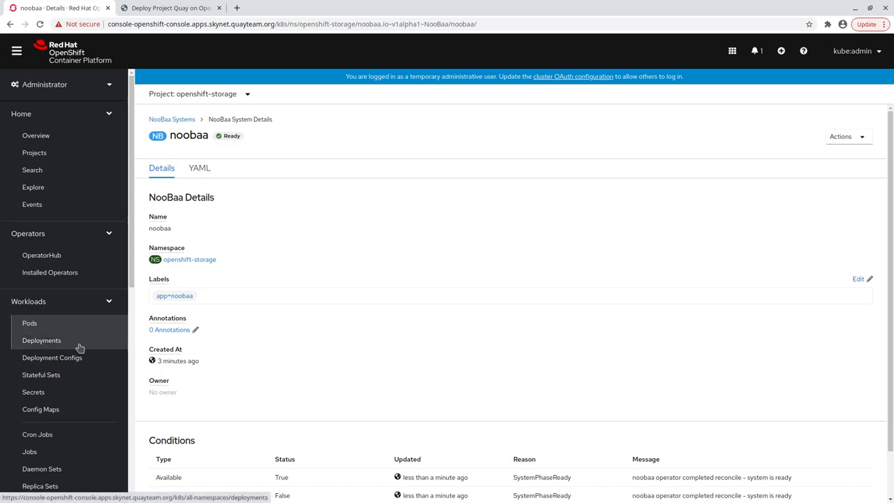
Step: Create a namespace named quay-enterprise under Administration > Namespaces
scroll("down", 3)
type("quay-")
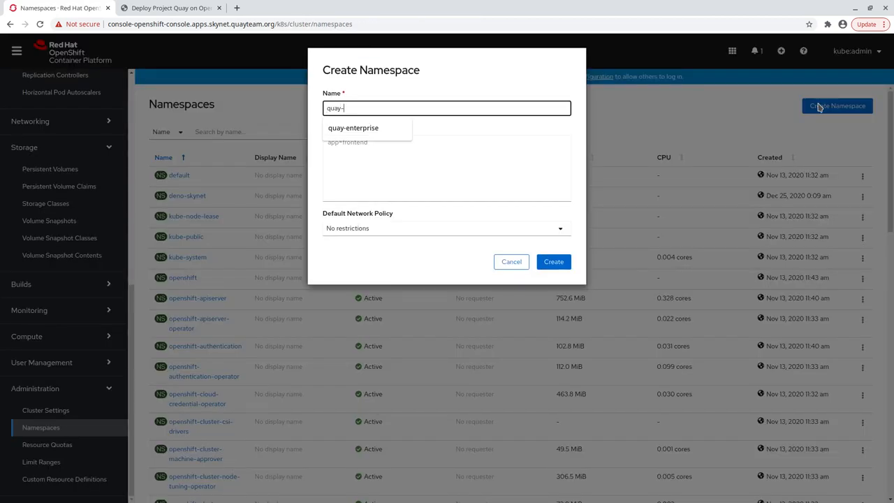
left_click(353, 128)
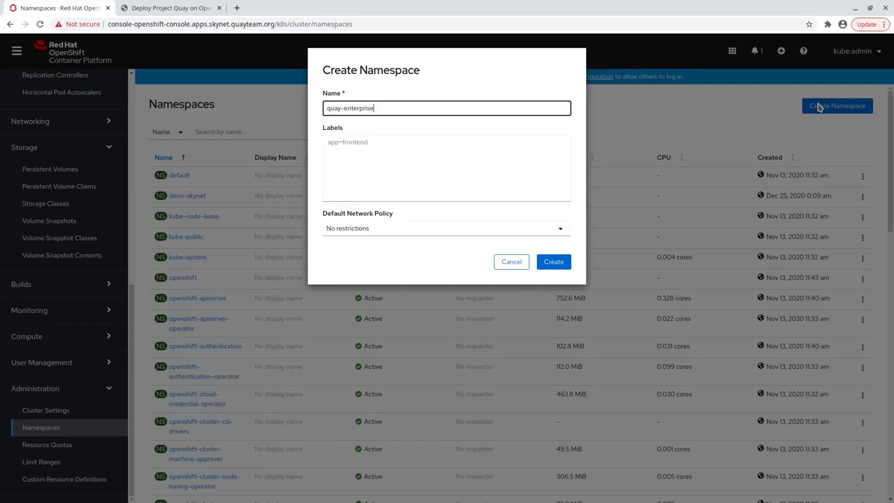
left_click(554, 261)
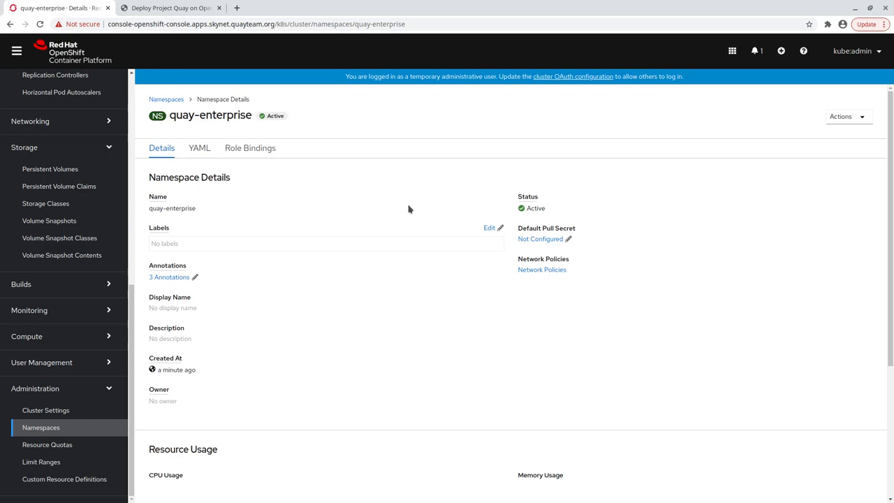
mouse_move(373, 188)
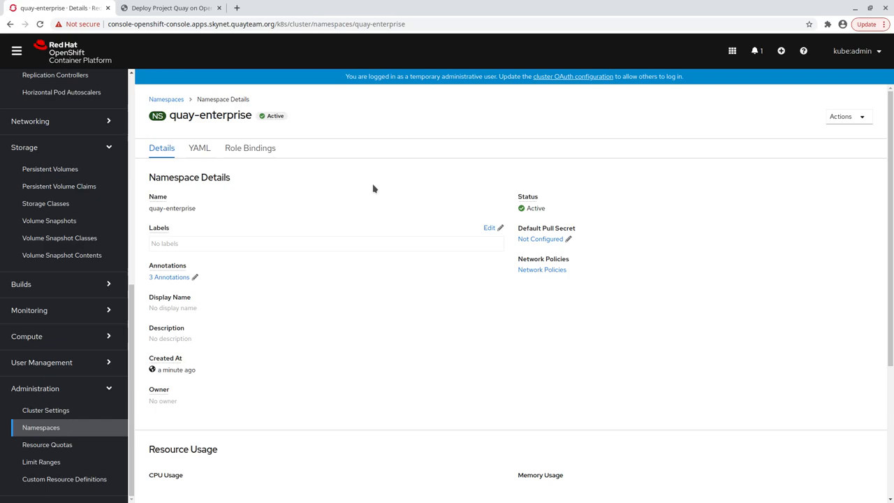
Step: Install the Quay operator into the single namespace quay-enterprise and view its details
scroll("up", 3)
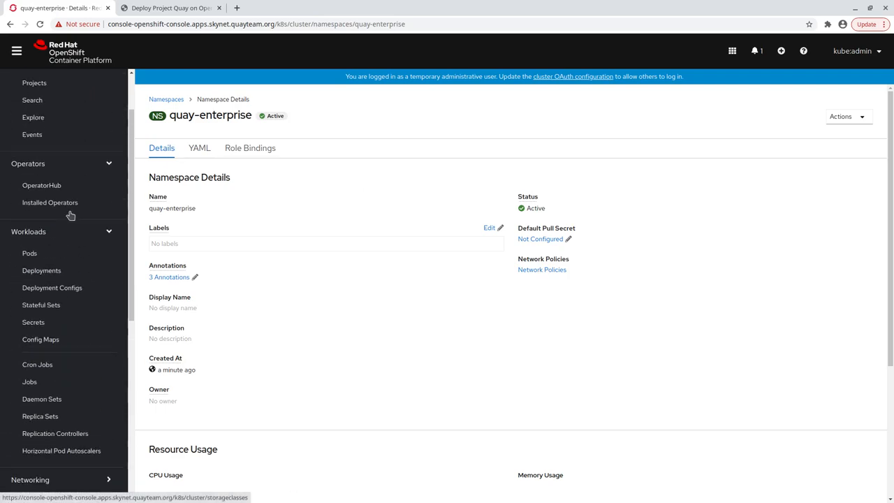
left_click(41, 185)
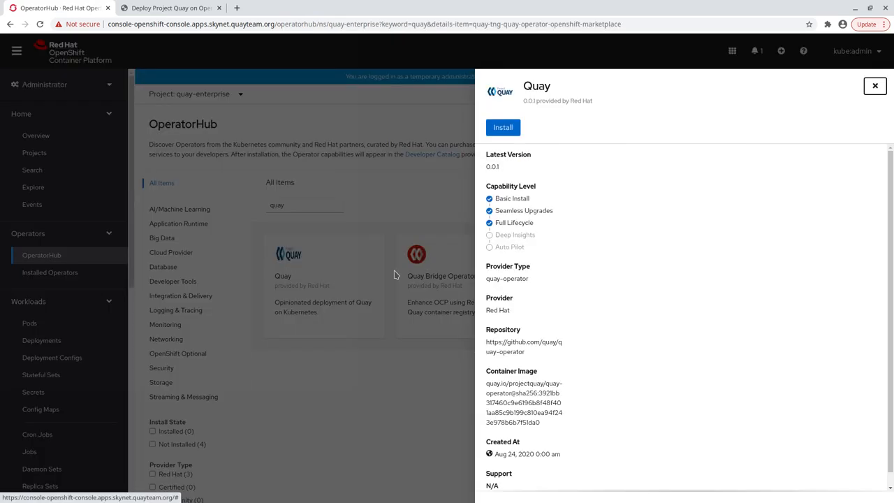
left_click(502, 127)
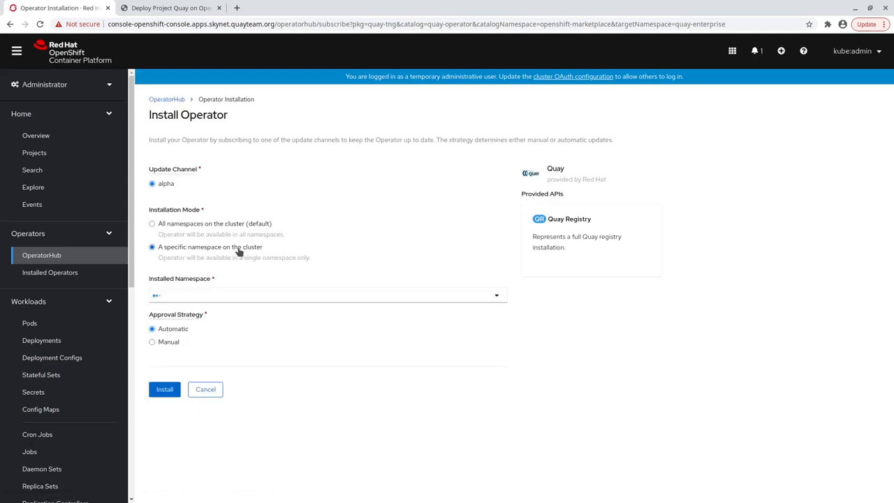
left_click(164, 390)
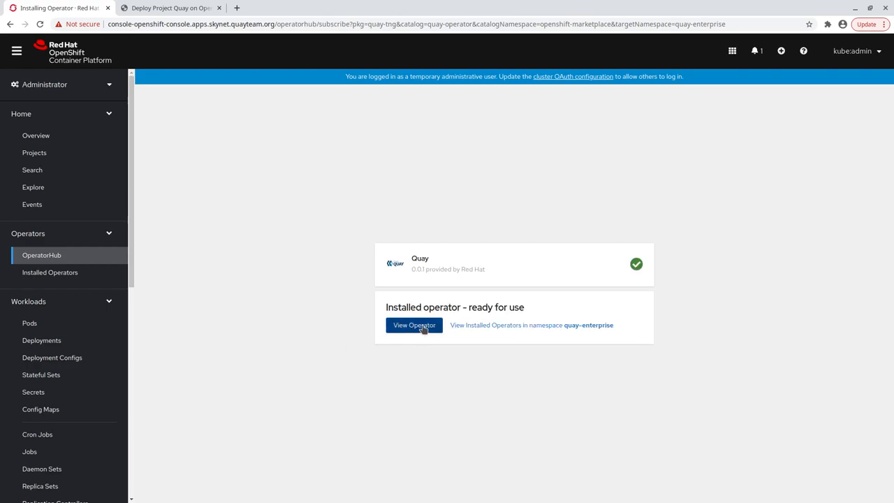
left_click(413, 325)
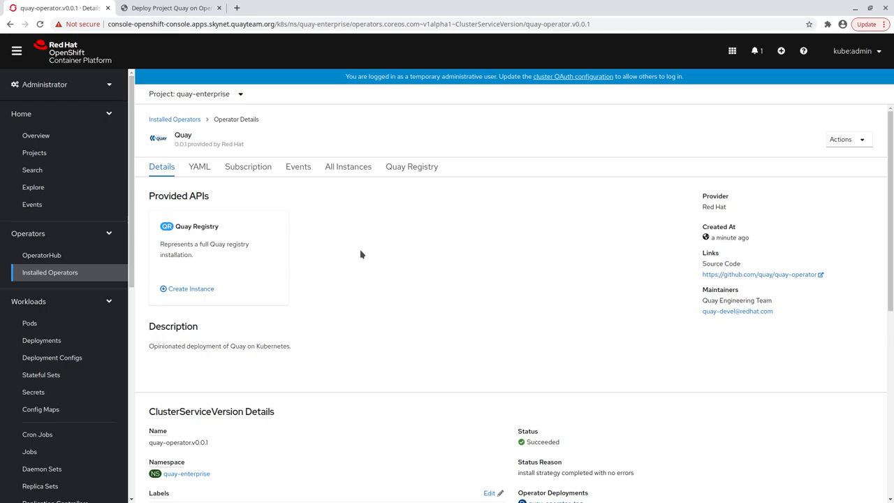
mouse_move(384, 181)
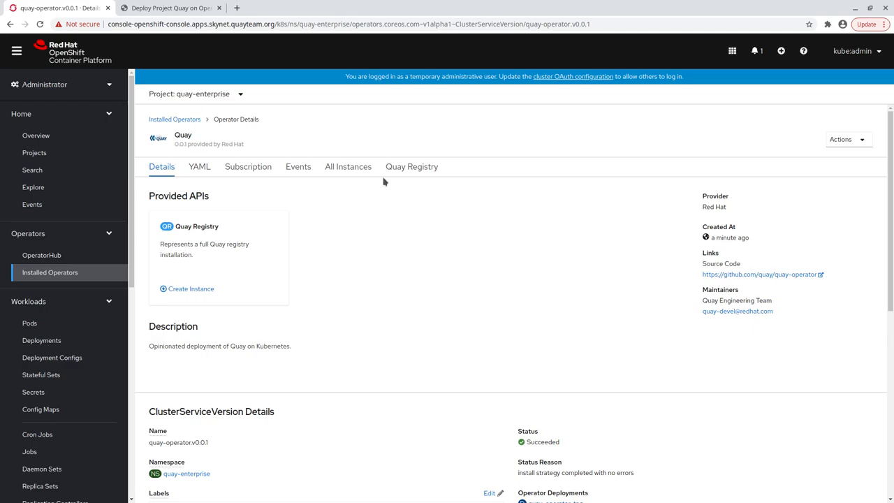
Step: Create the example-registry QuayRegistry with default settings and open its details
left_click(412, 166)
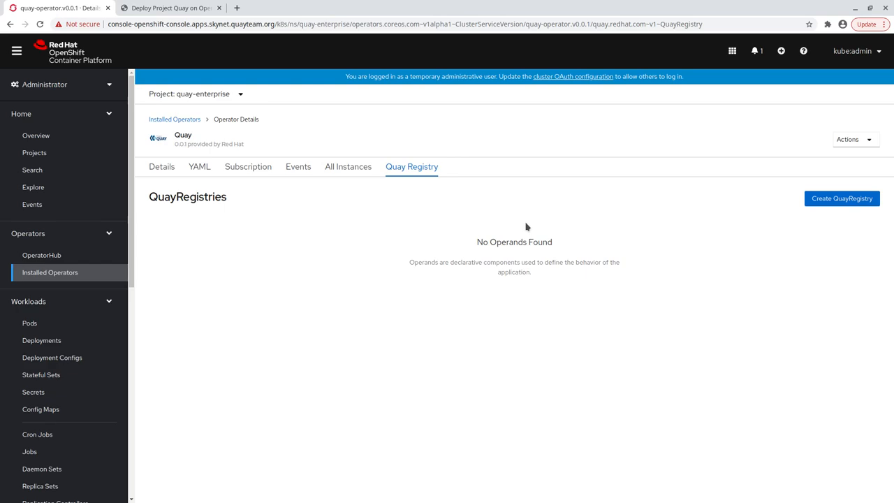
left_click(842, 198)
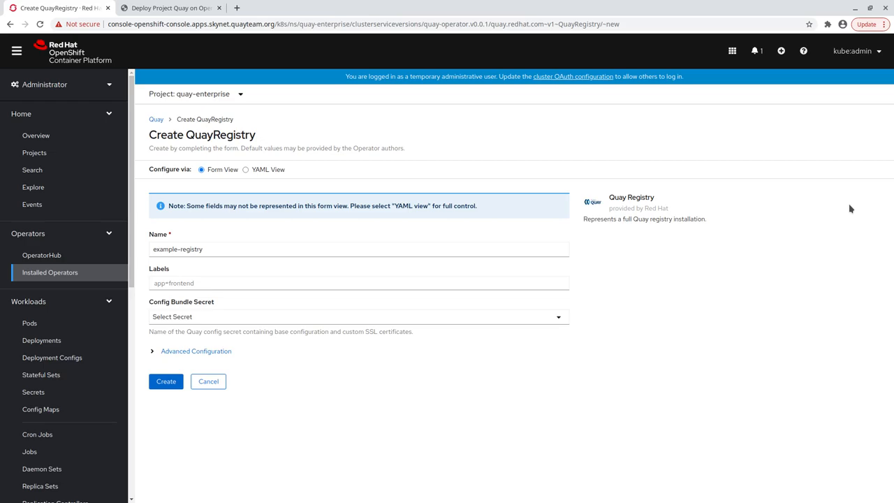
mouse_move(287, 243)
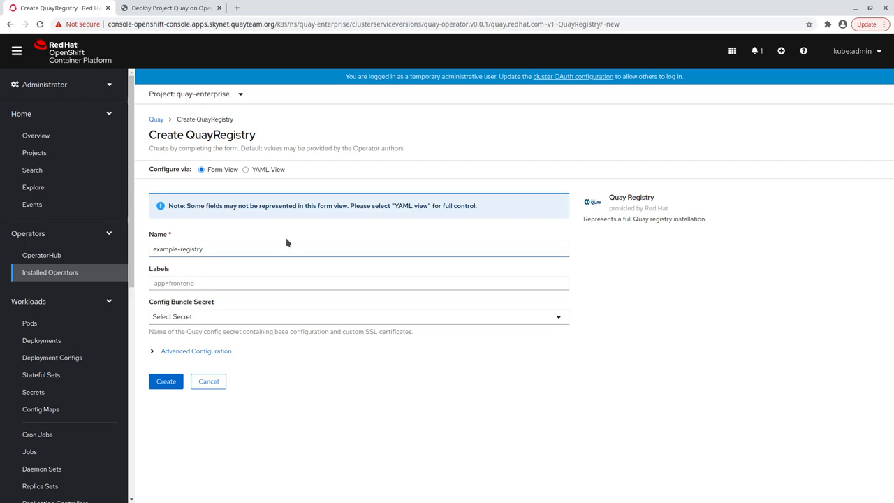
left_click(246, 169)
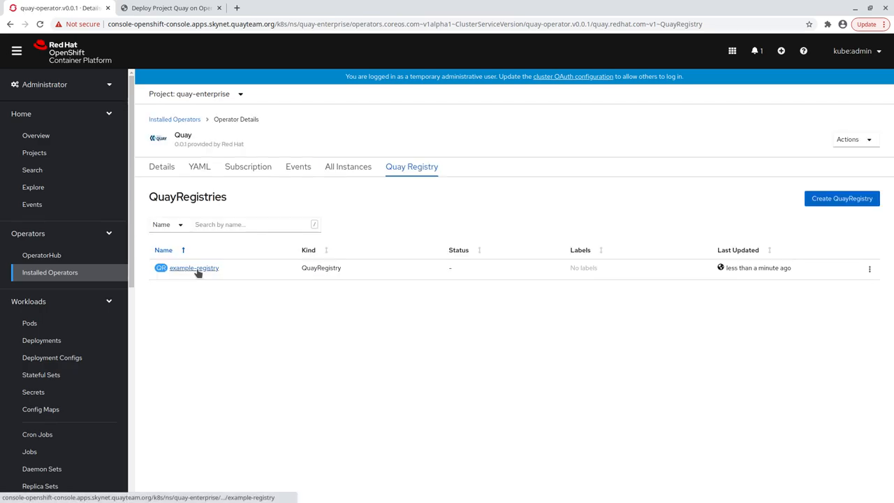
left_click(193, 268)
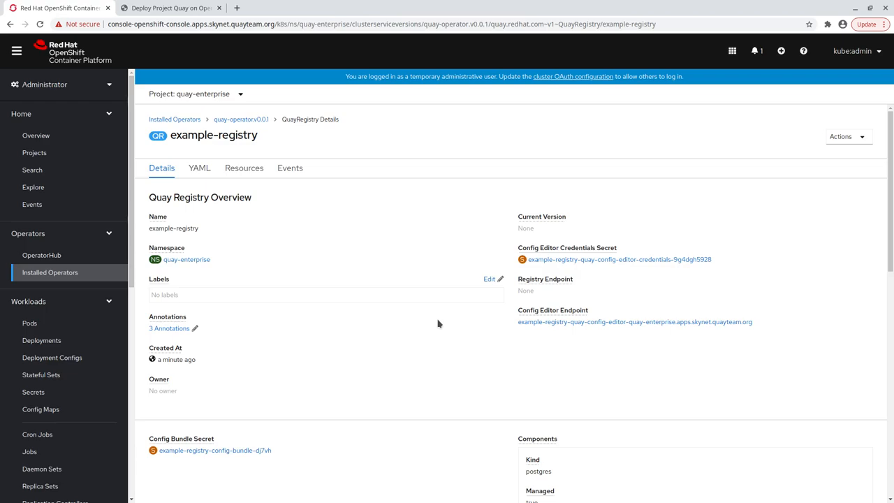
mouse_move(337, 274)
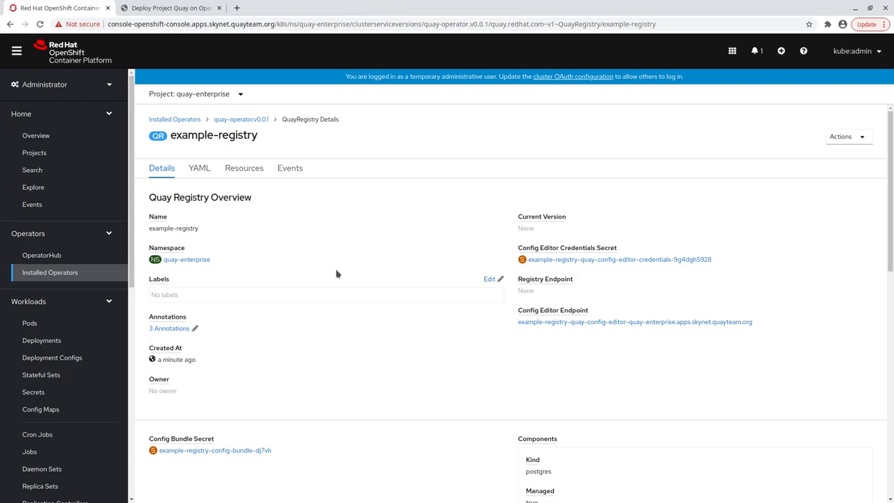
Step: Review example-registry's YAML status, then return to its Details overview
left_click(199, 168)
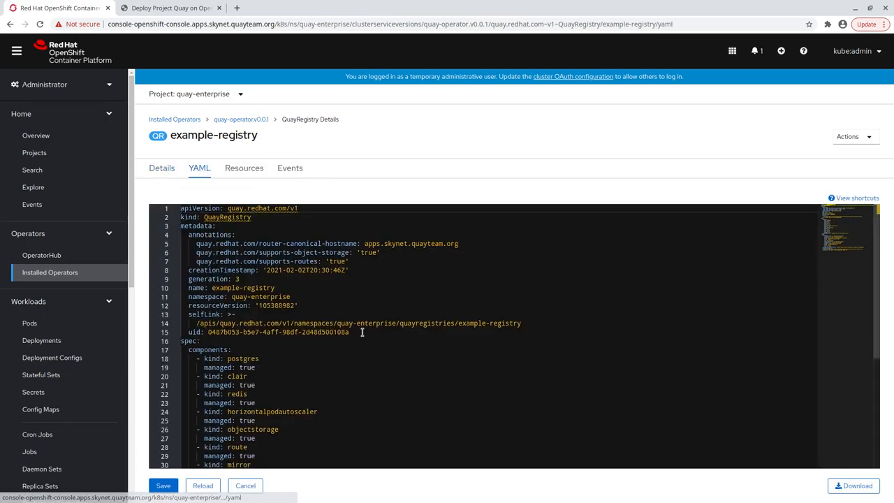
scroll("down", 3)
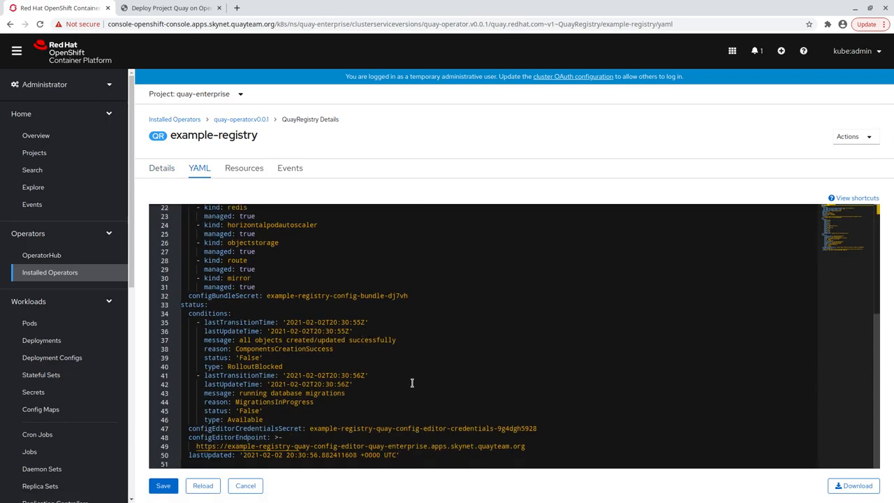
left_click(162, 168)
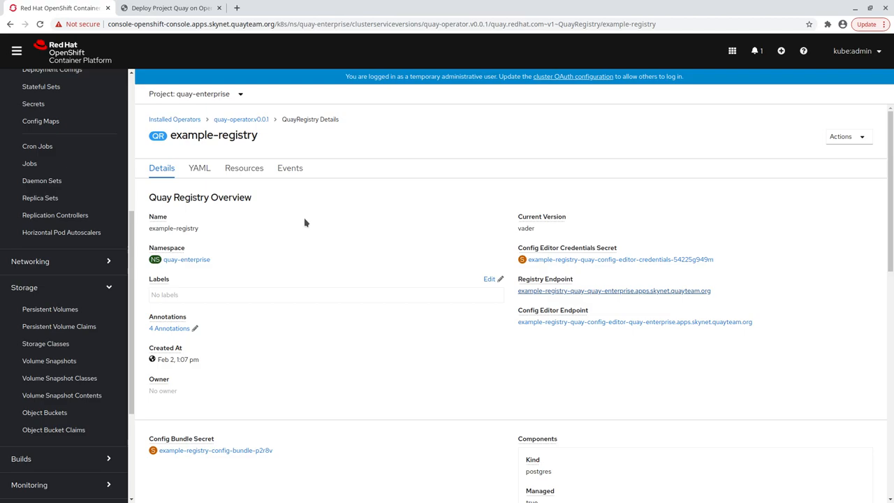
mouse_move(537, 235)
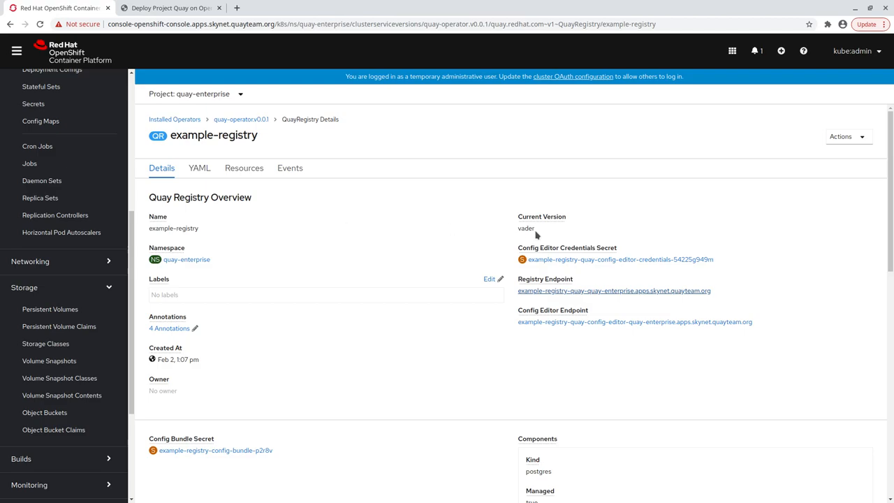
Step: Follow example-registry's Registry Endpoint link to the Quay sign-in page in a new tab
left_click(600, 291)
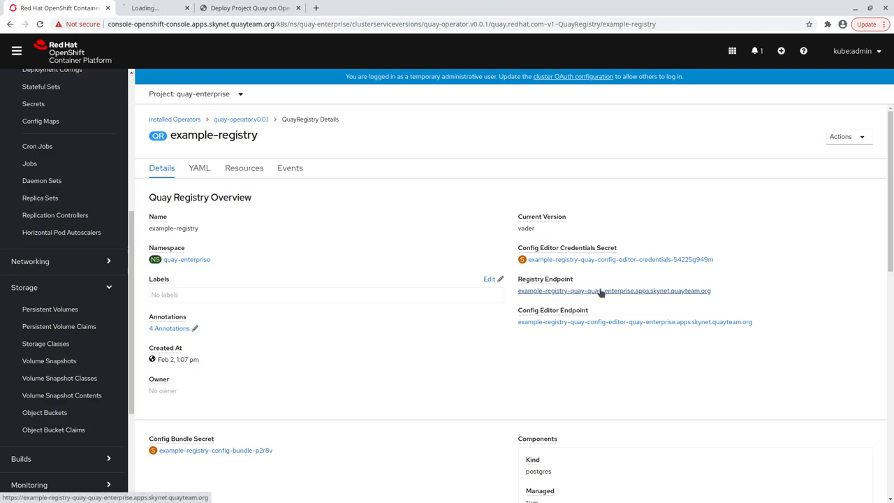
left_click(614, 290)
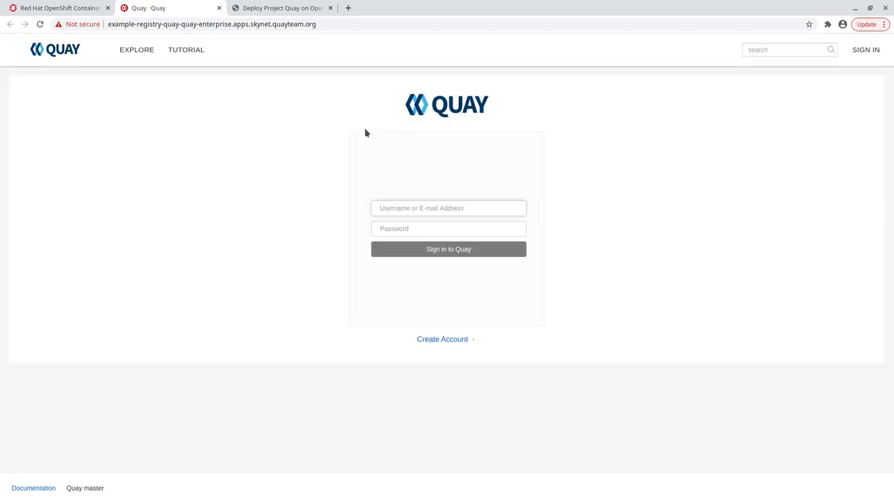
Step: Register a Quay account with username admin, an e-mail and matching passwords
left_click(448, 207)
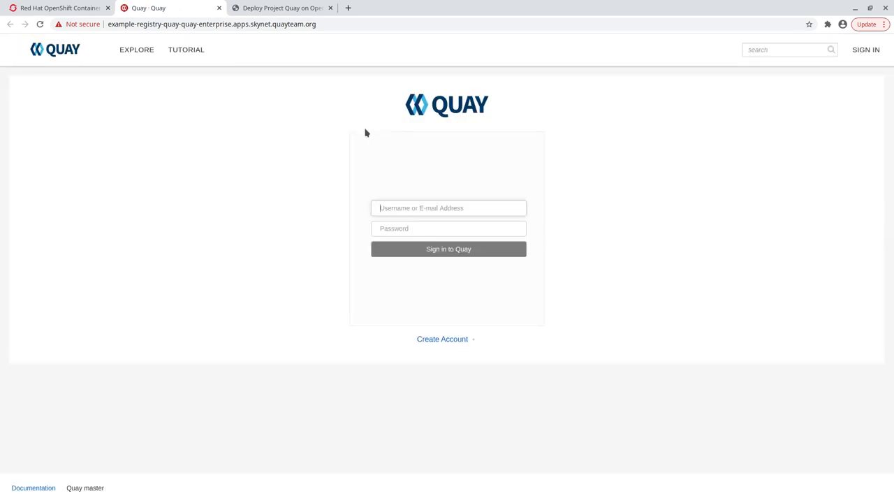
left_click(443, 339)
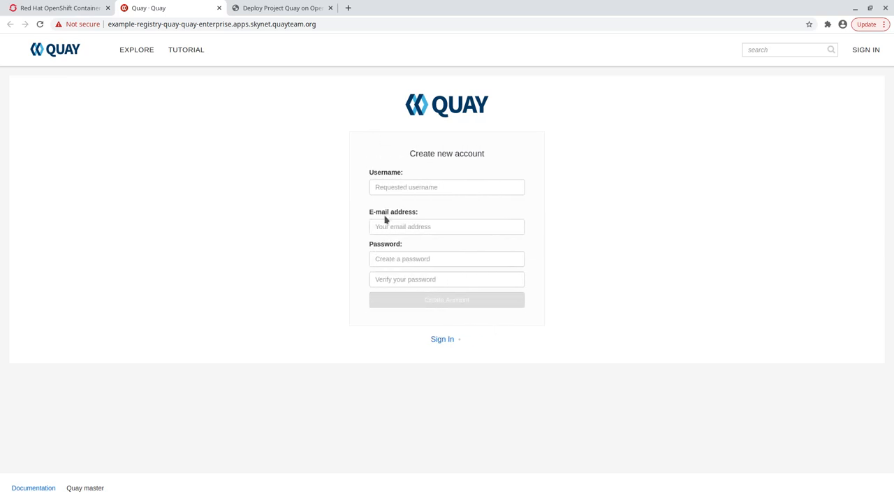
type("admin")
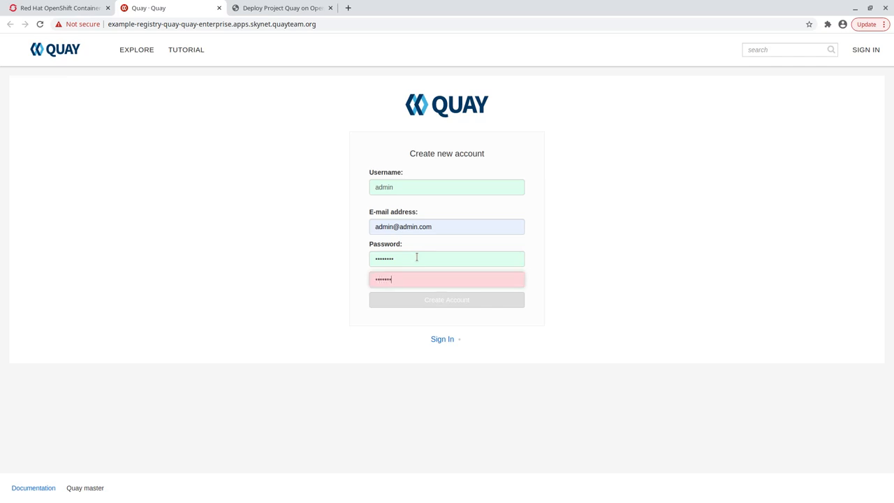
left_click(447, 300)
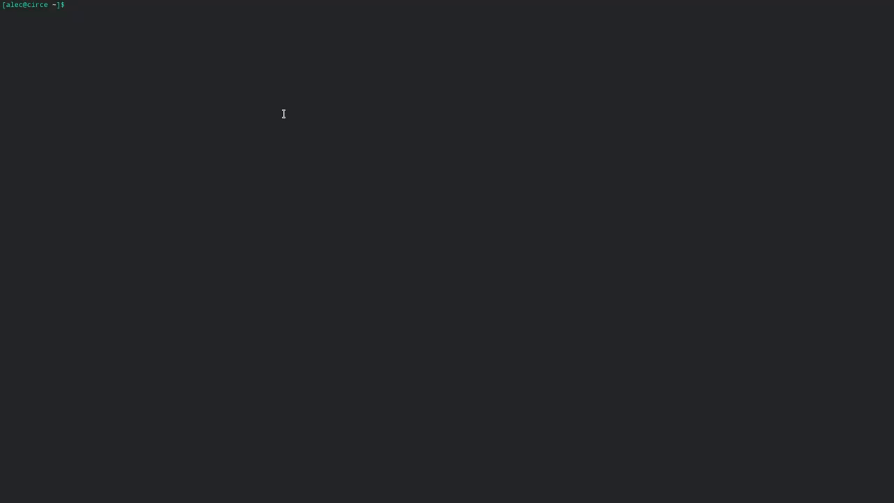
Step: Run docker login to the registry hostname as admin with the account password
type("docker login example-registry-quay-quay-enterprise.apps.skynet.quayteam.org")
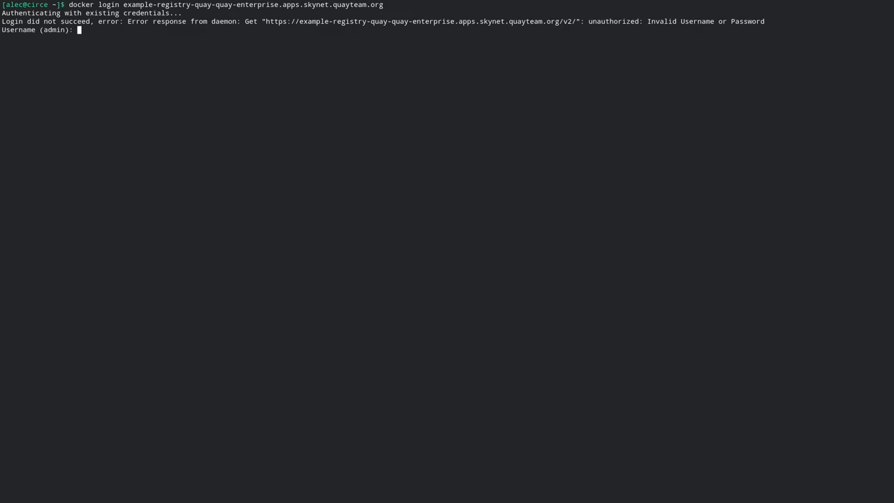
type("admin")
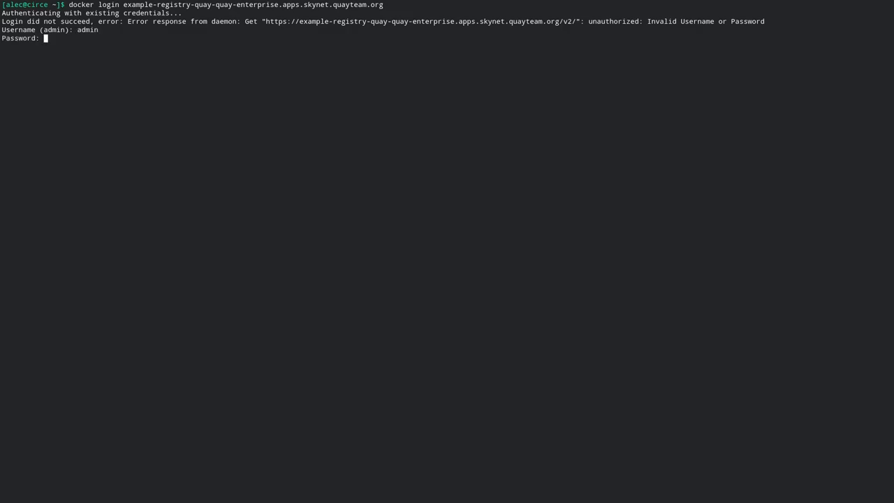
key("Return")
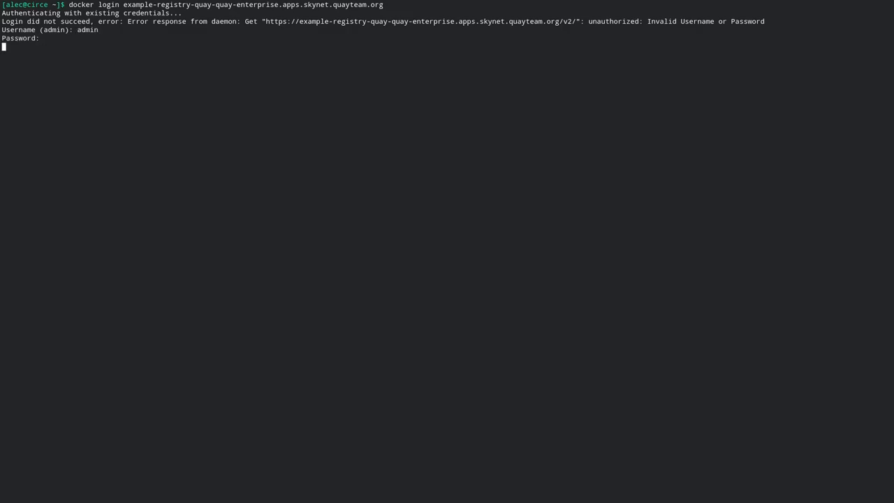
key("Return")
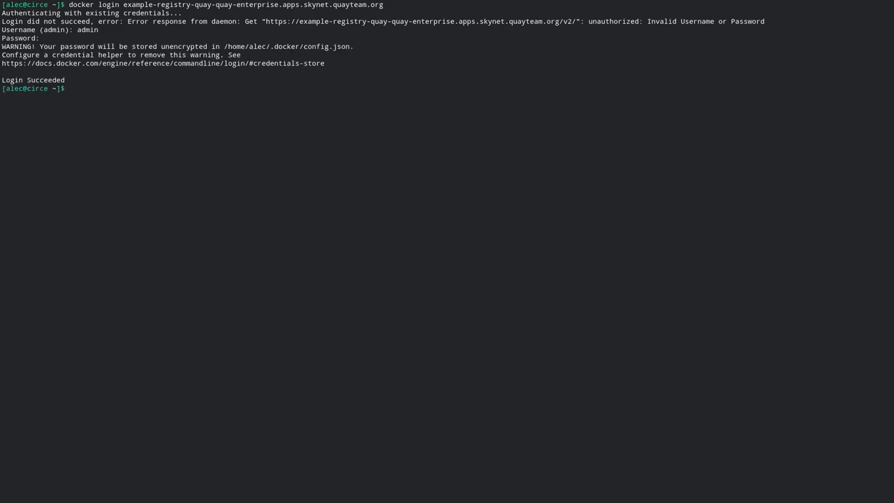
mouse_move(282, 114)
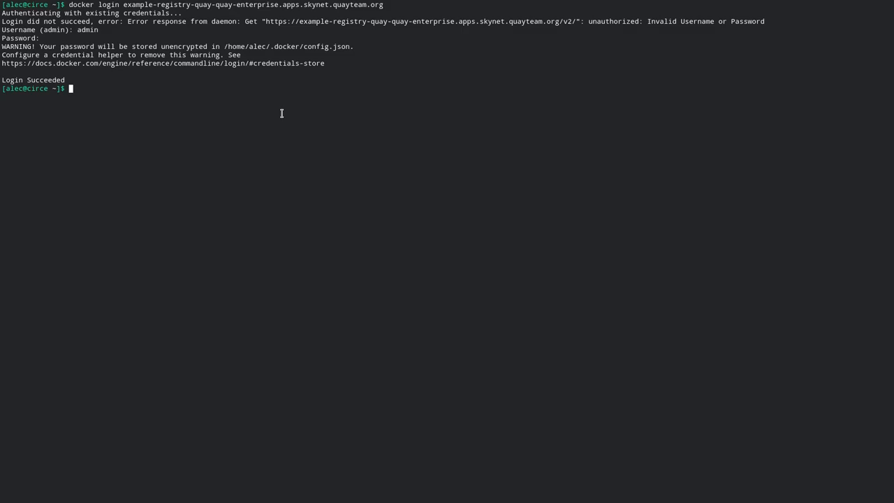
Step: Tag the local alpine image as <registry>/admin/alpine with docker tag
type("d")
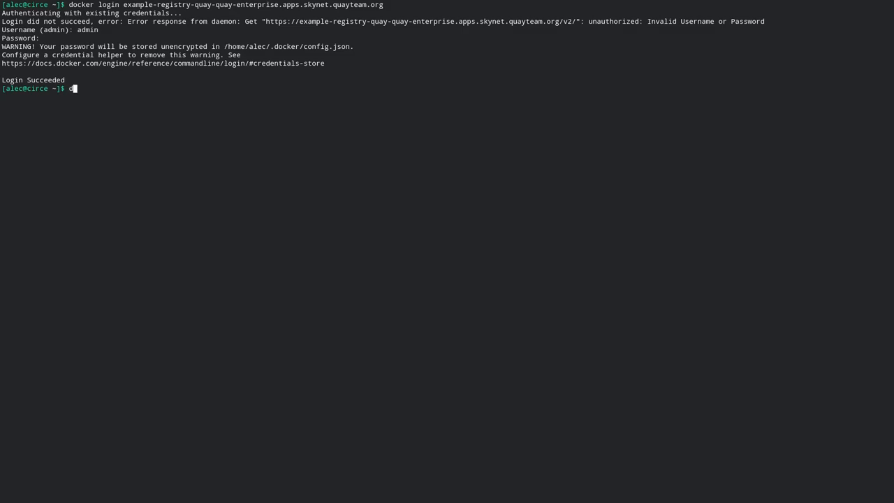
type("ocker tag alpine example-registry-quay-quay-enterprise.apps.skynet.quayteam.org/a")
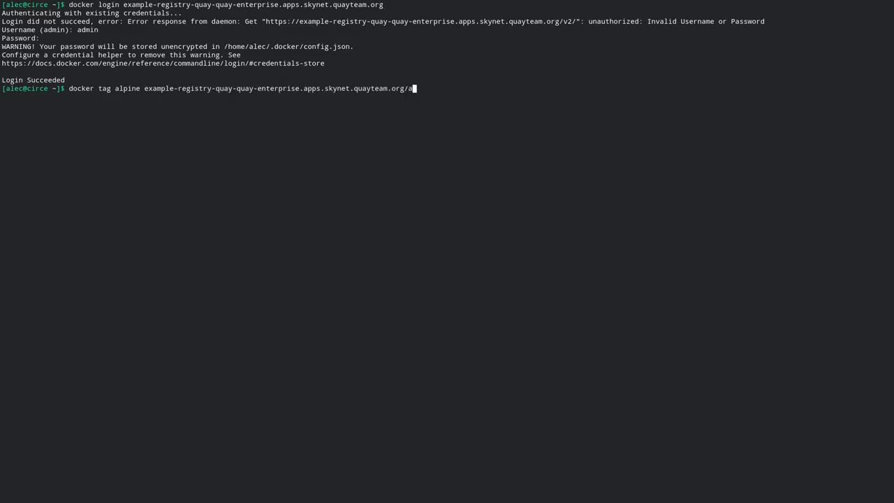
type("dmin/a")
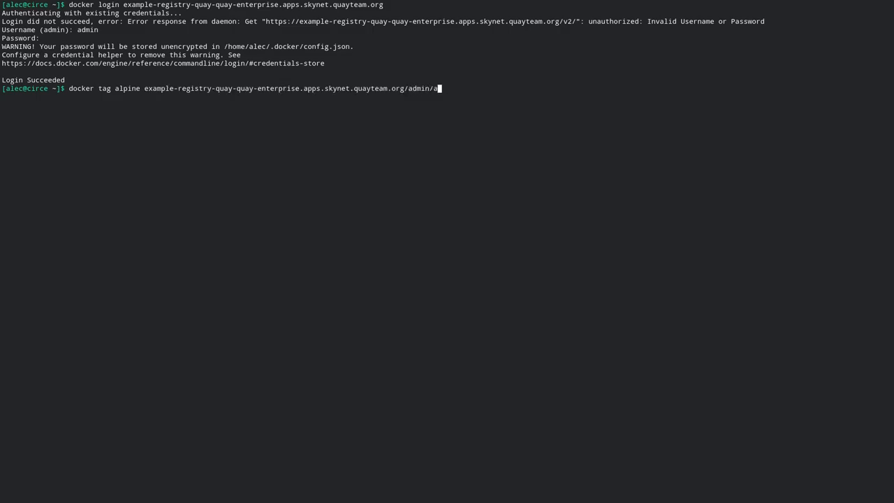
key("Return")
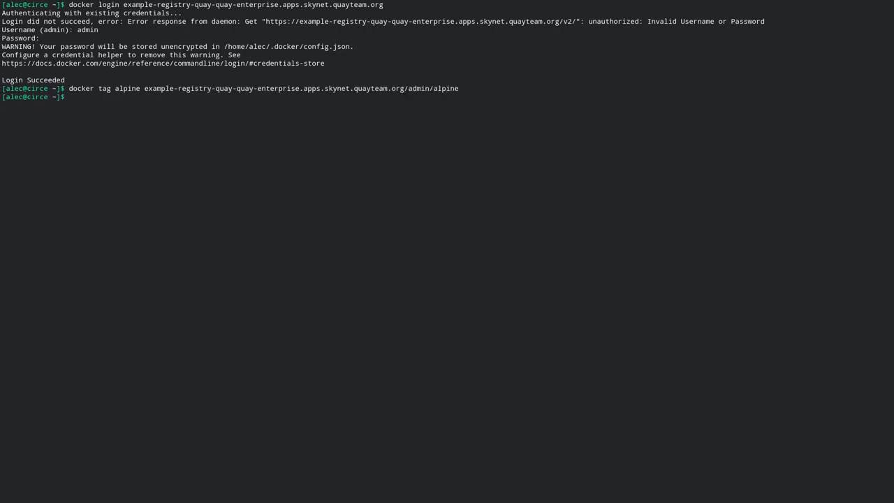
Step: Push the tagged admin/alpine image to the Quay registry with docker push
double_click(301, 88)
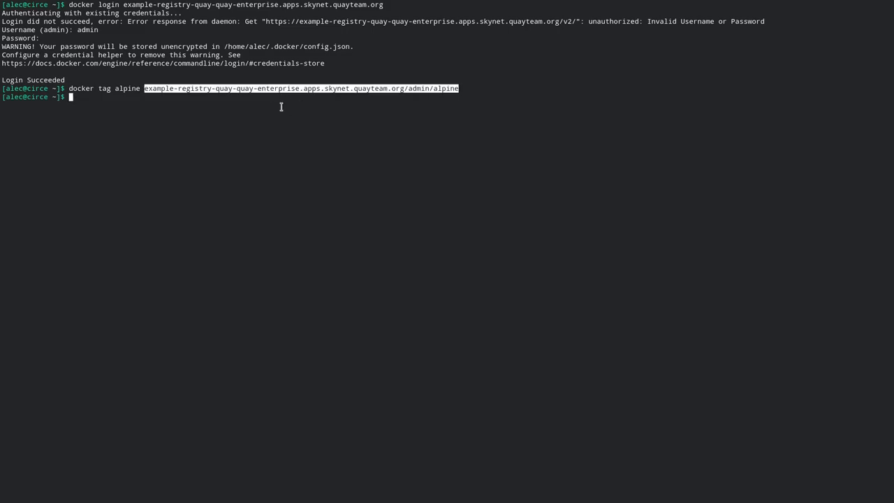
type("docker push")
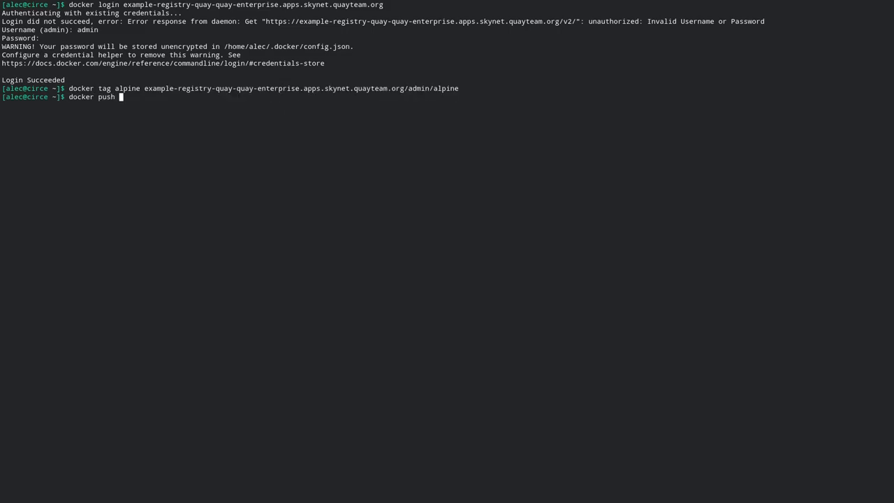
key("Return")
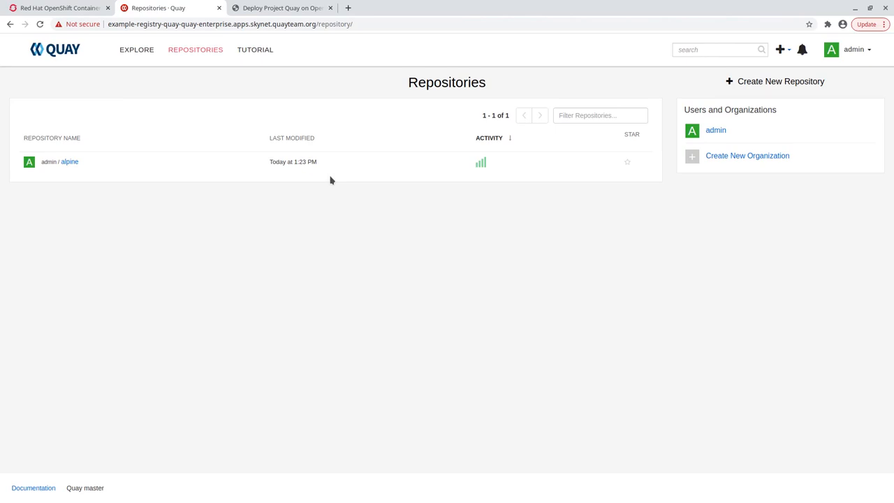
mouse_move(69, 162)
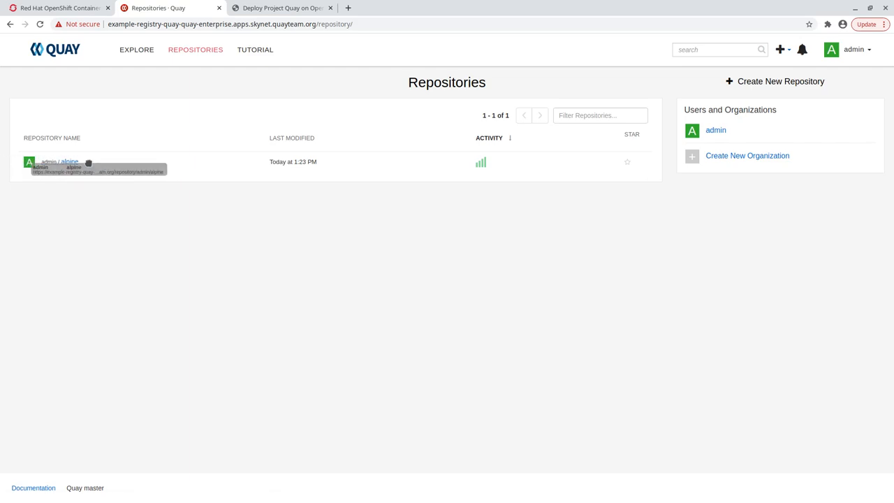
Step: Open the admin/alpine repository from the Quay Repositories list
left_click(69, 161)
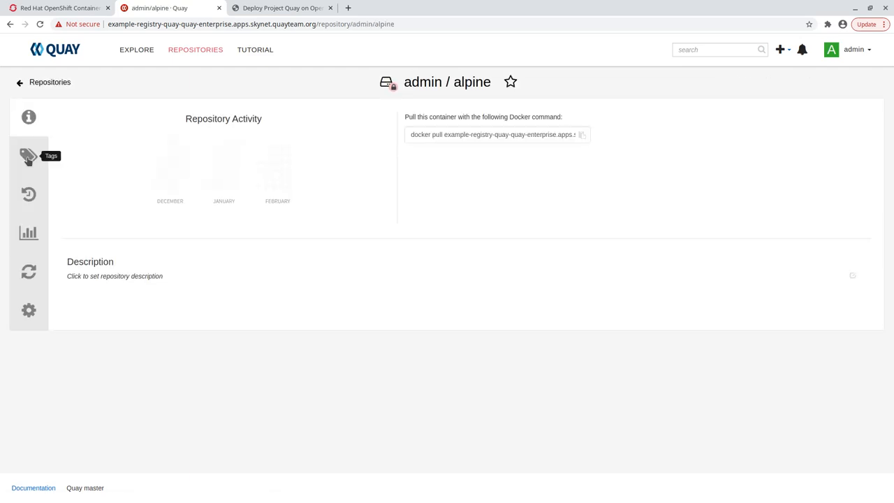
Step: Review the alpine manifest scan: no vulnerabilities, 14 packages all clean
left_click(29, 155)
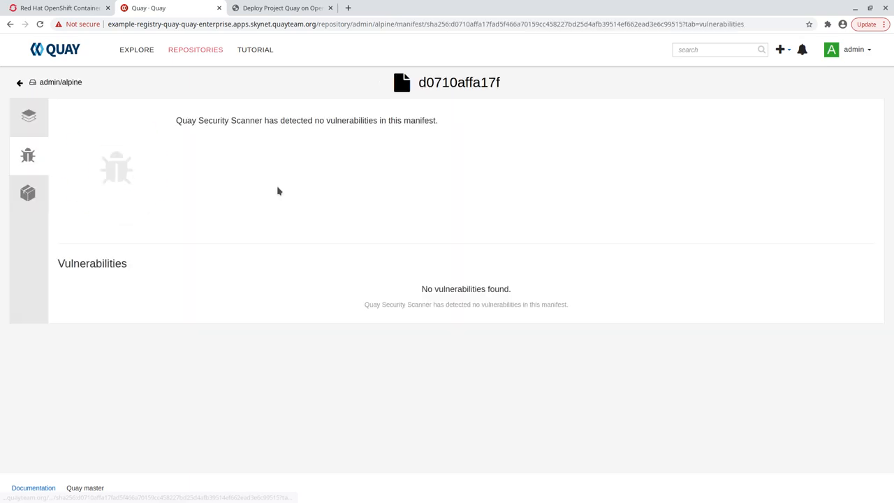
left_click(28, 194)
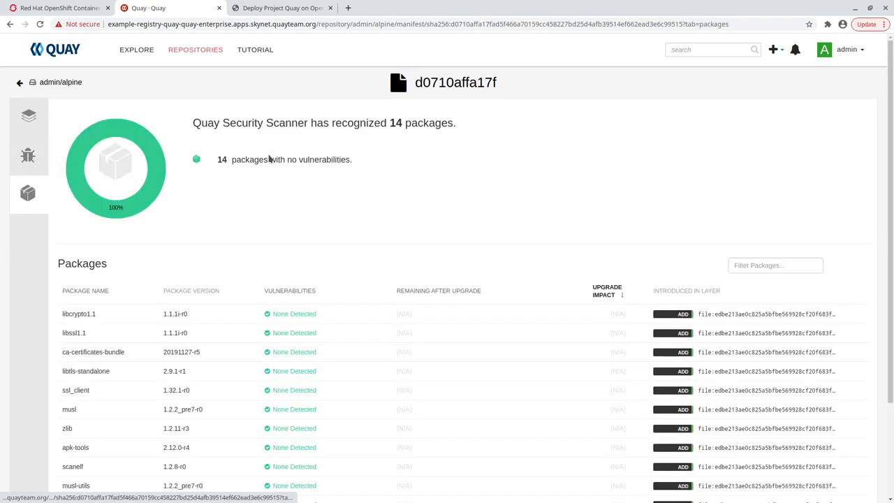
mouse_move(313, 228)
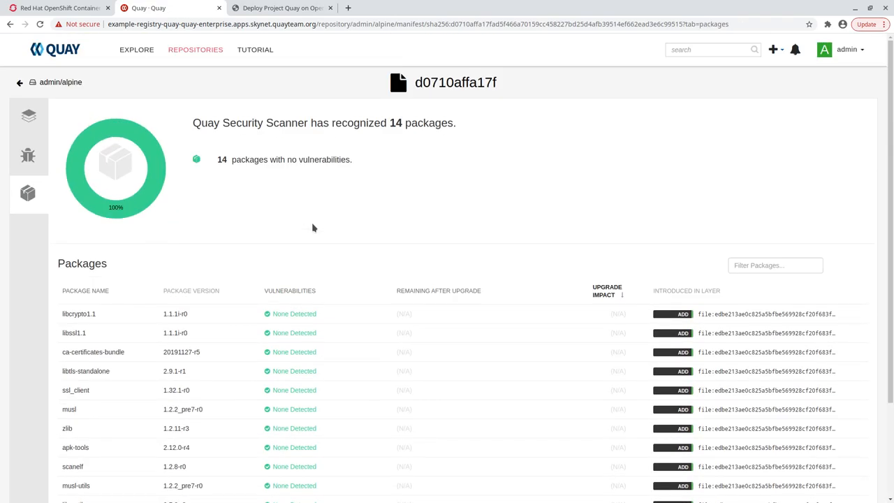